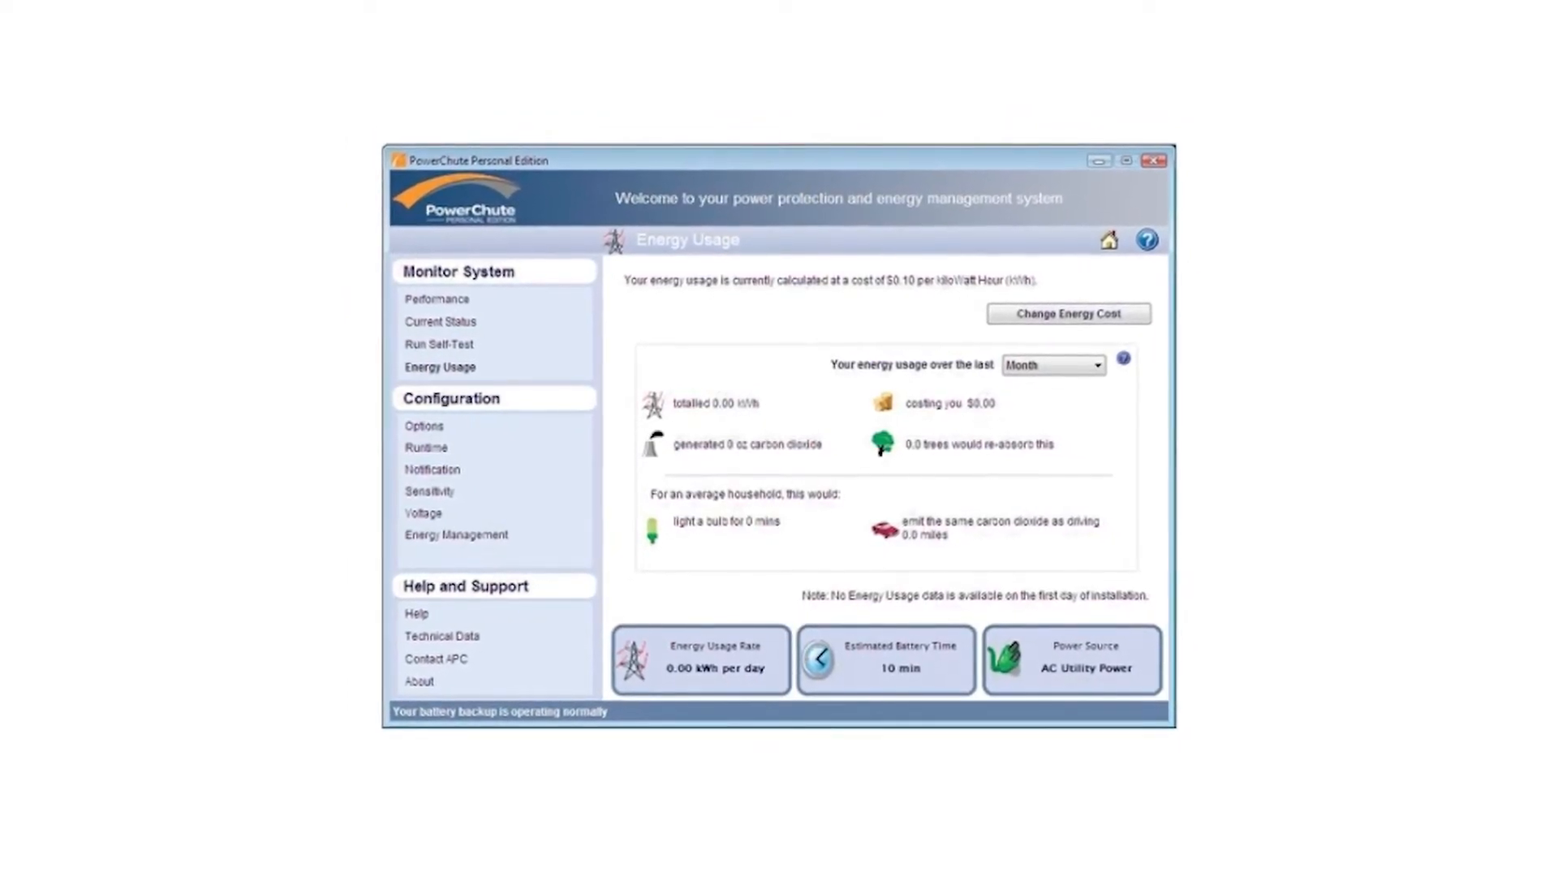
- Open Run Self-Test to view the last manual self-test (5/2/2018, Passed)
left_click(439, 344)
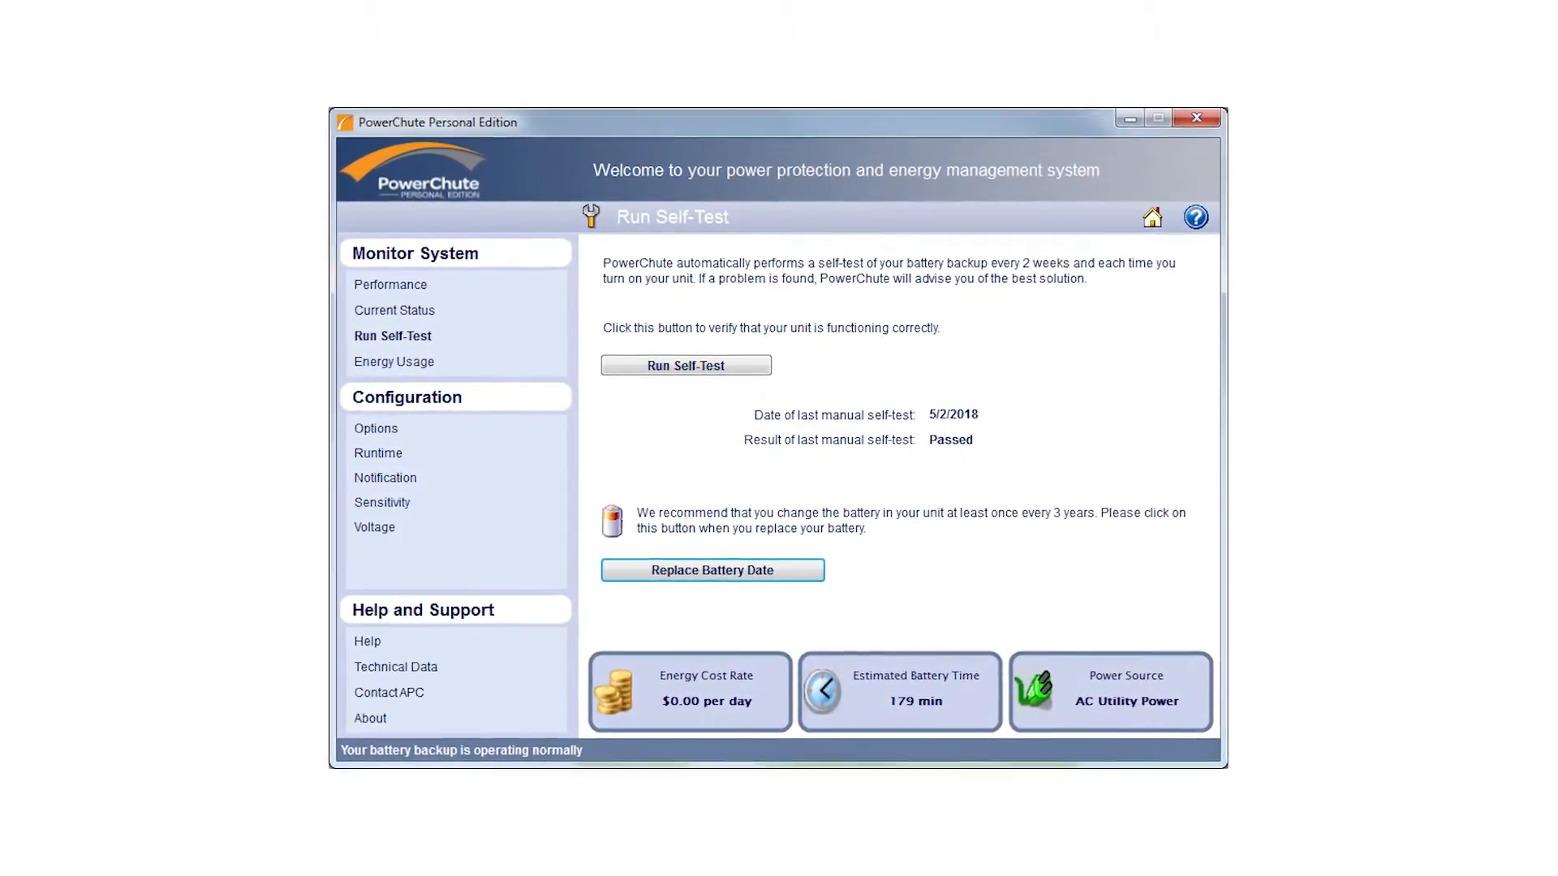
- Open Current Status to view battery charge at 101% and charging
left_click(394, 310)
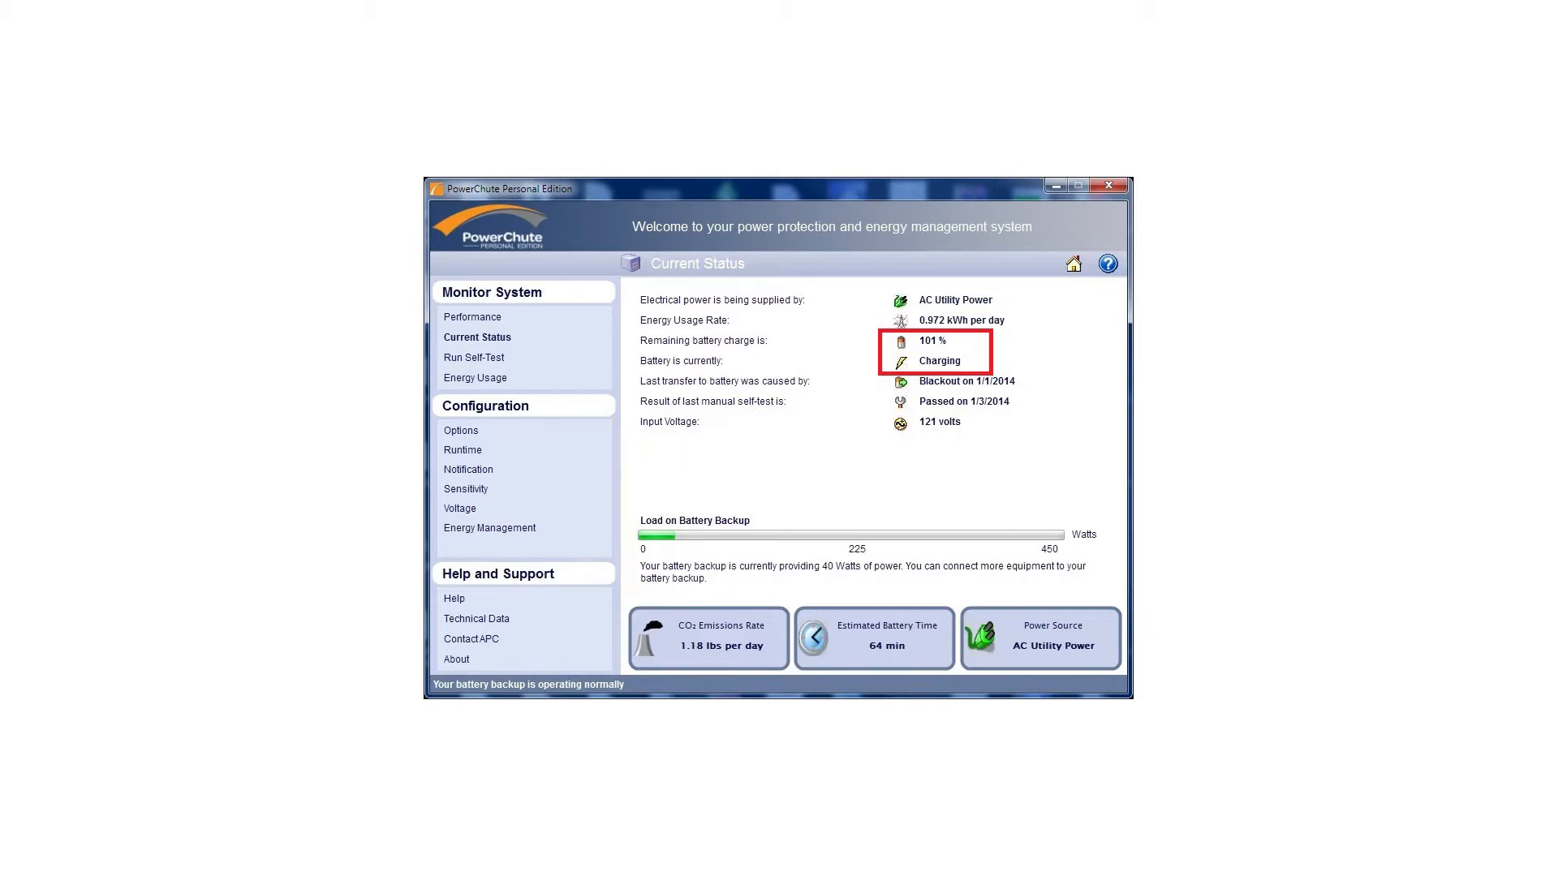